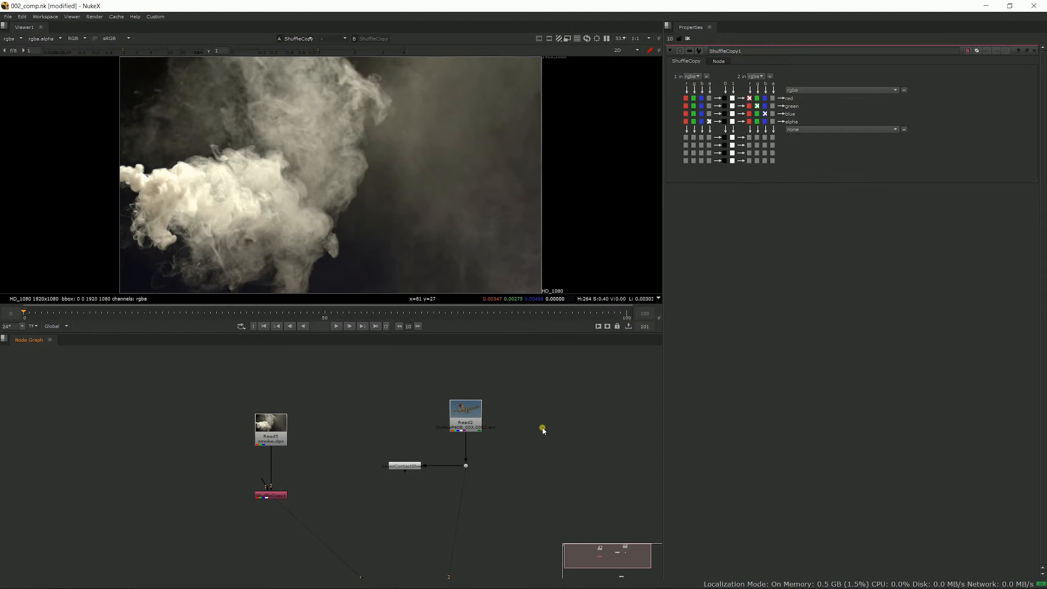
pyautogui.moveTo(657, 160)
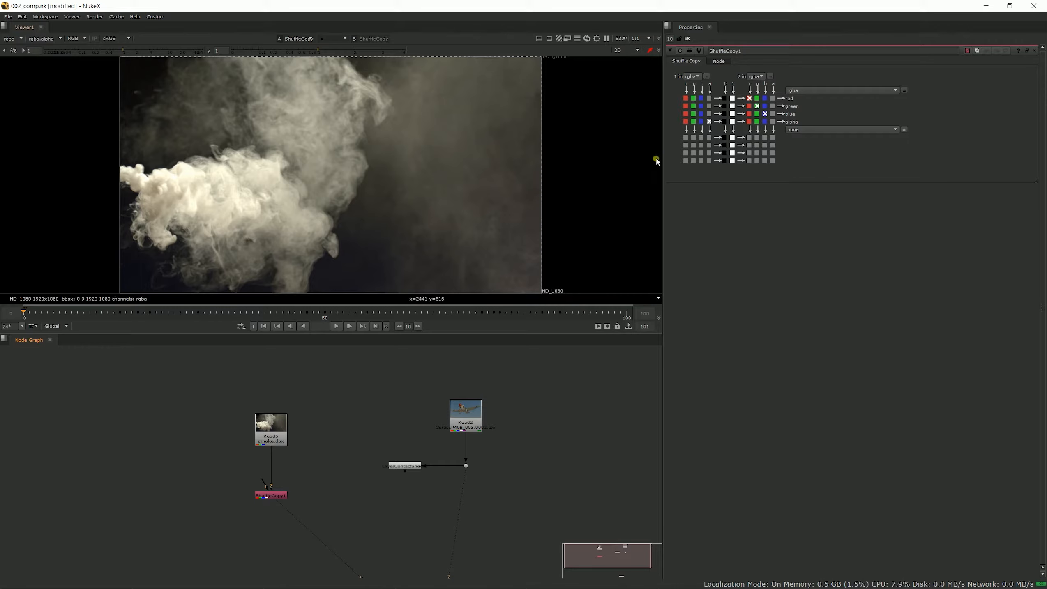
pyautogui.moveTo(832, 159)
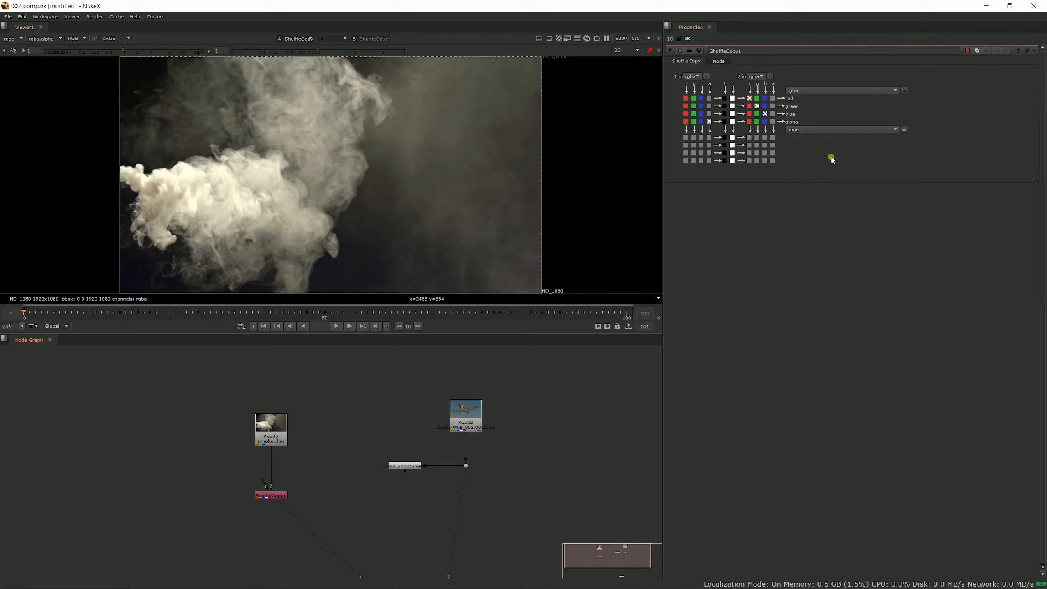
pyautogui.moveTo(719, 178)
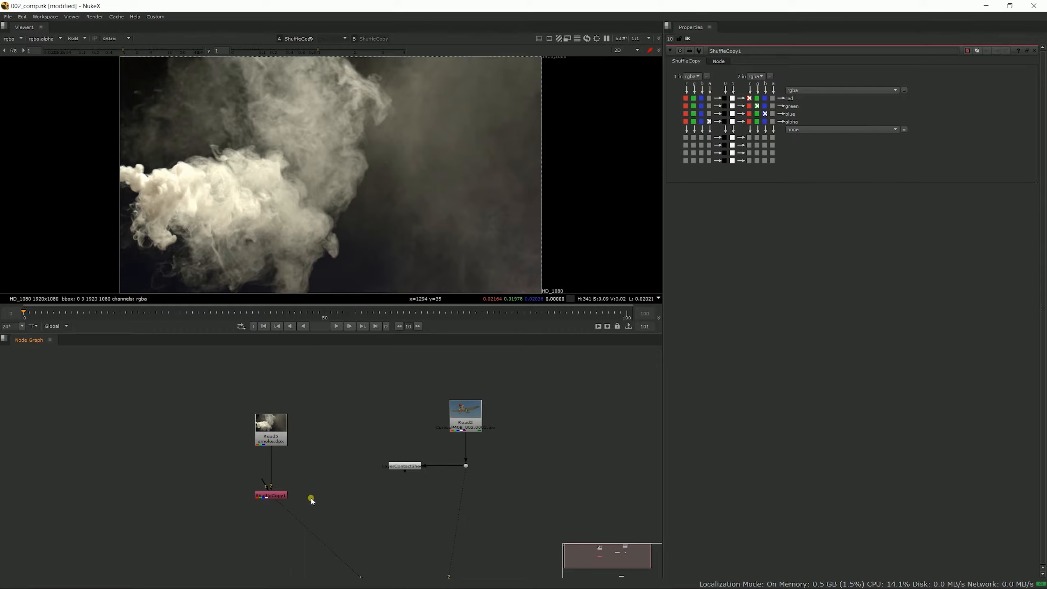
pyautogui.moveTo(276, 429)
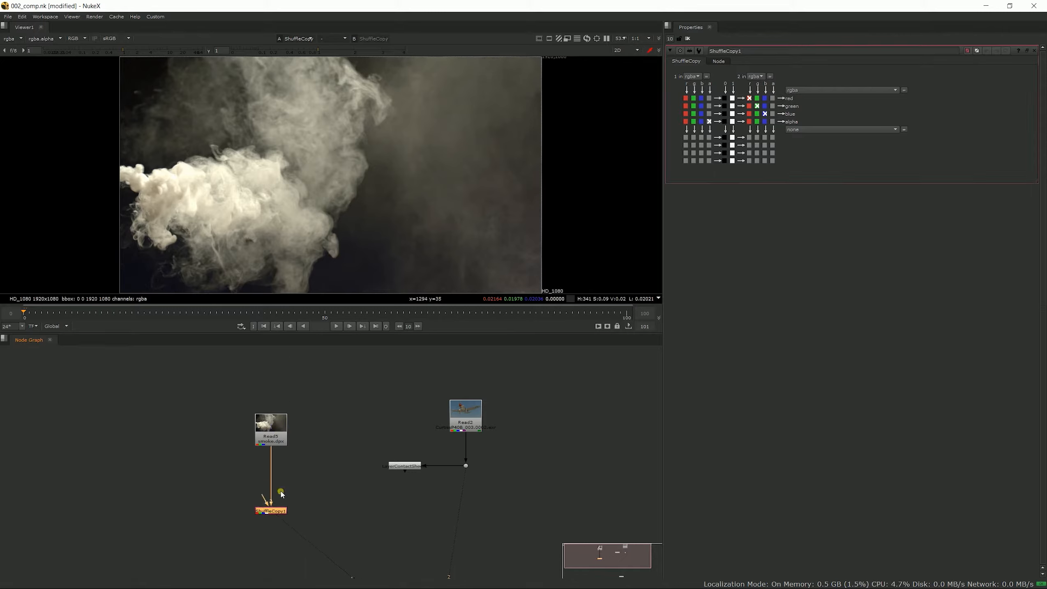
pyautogui.moveTo(262, 502)
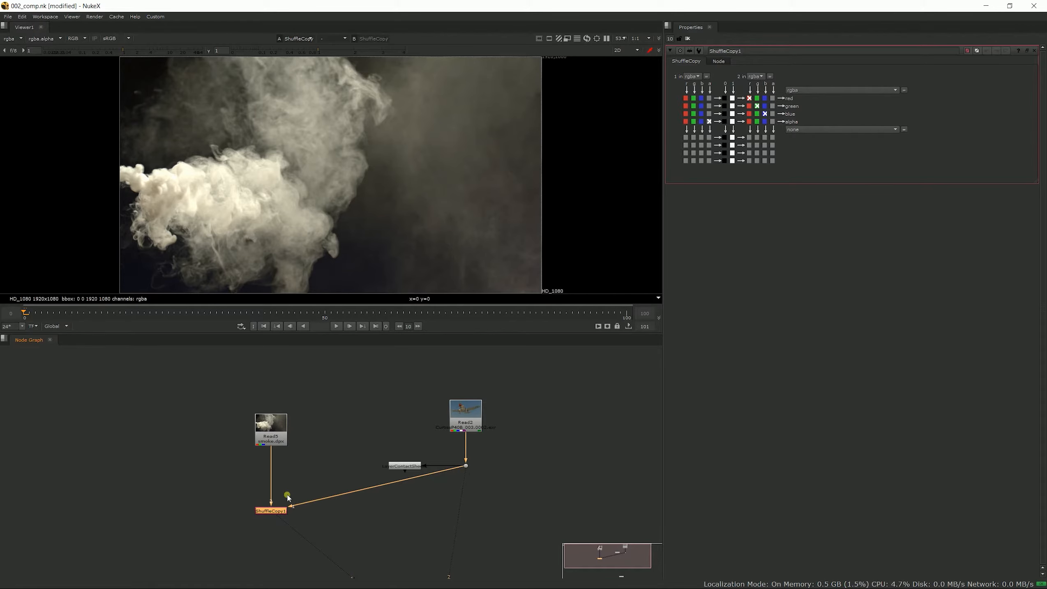
pyautogui.moveTo(304, 514)
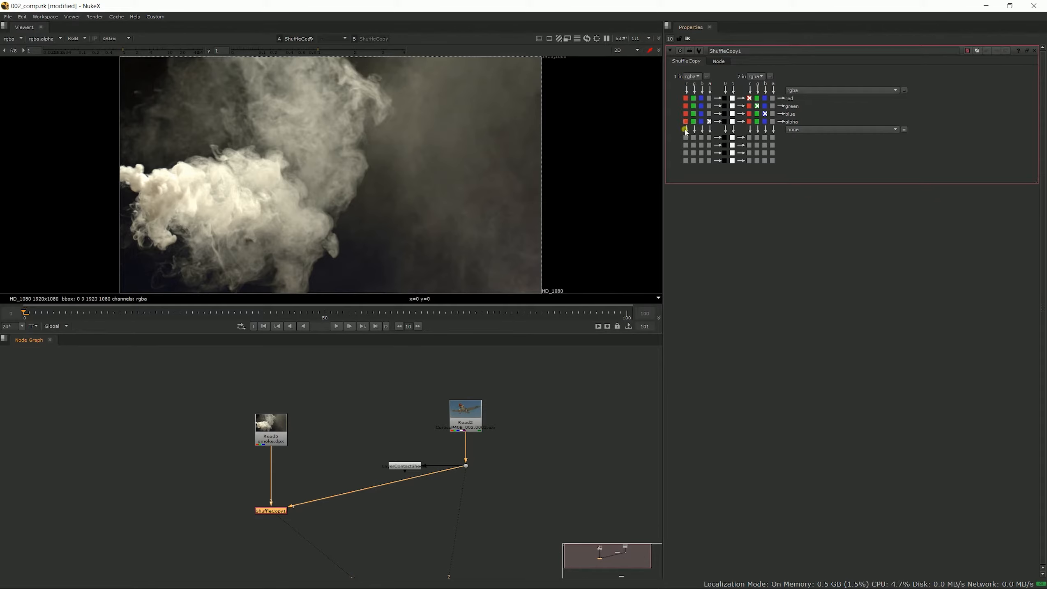
pyautogui.moveTo(664, 158)
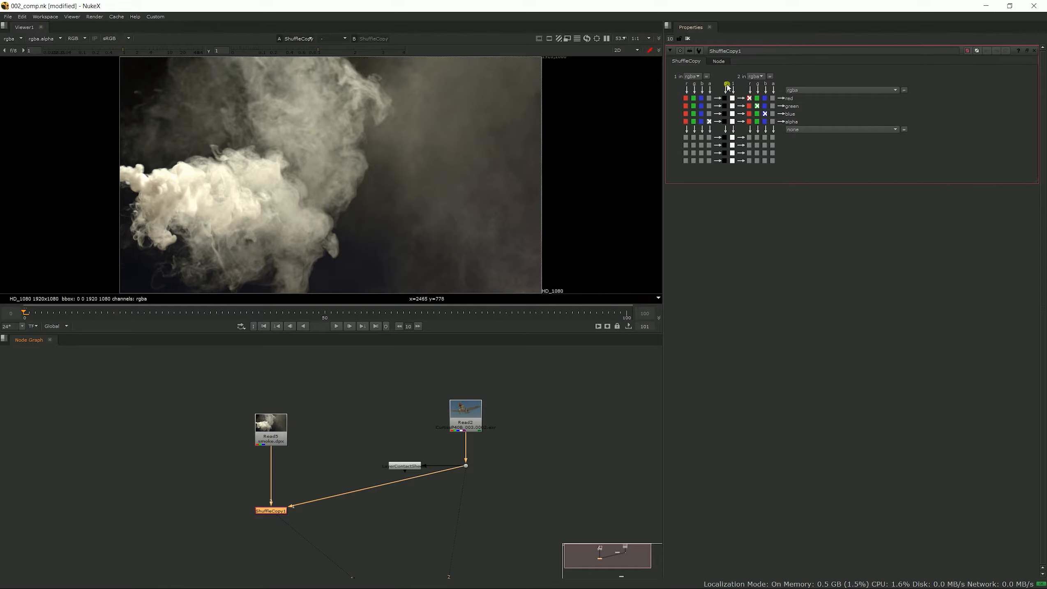
pyautogui.moveTo(625, 212)
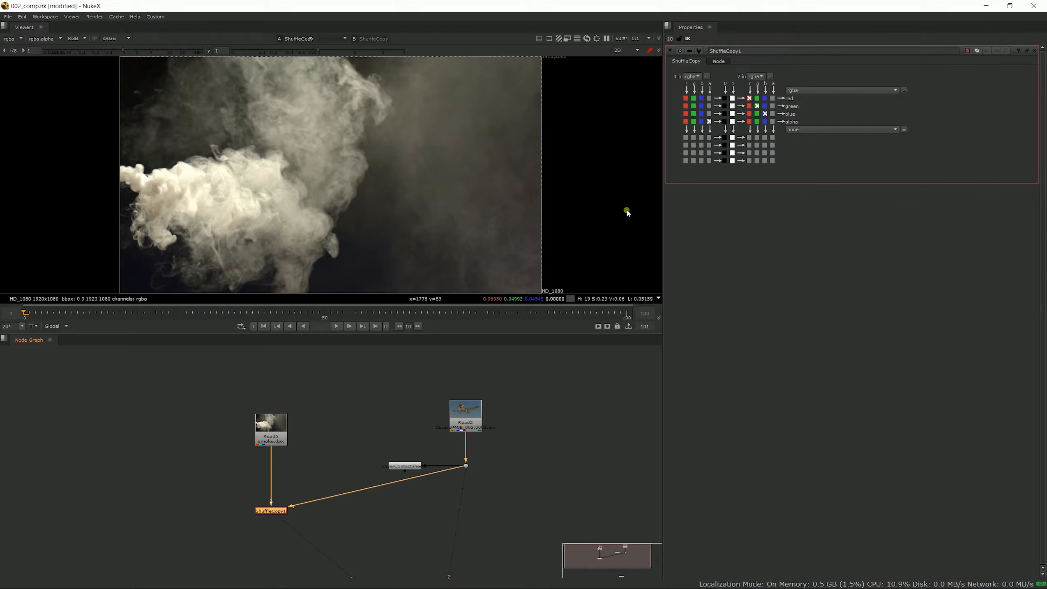
pyautogui.moveTo(794, 116)
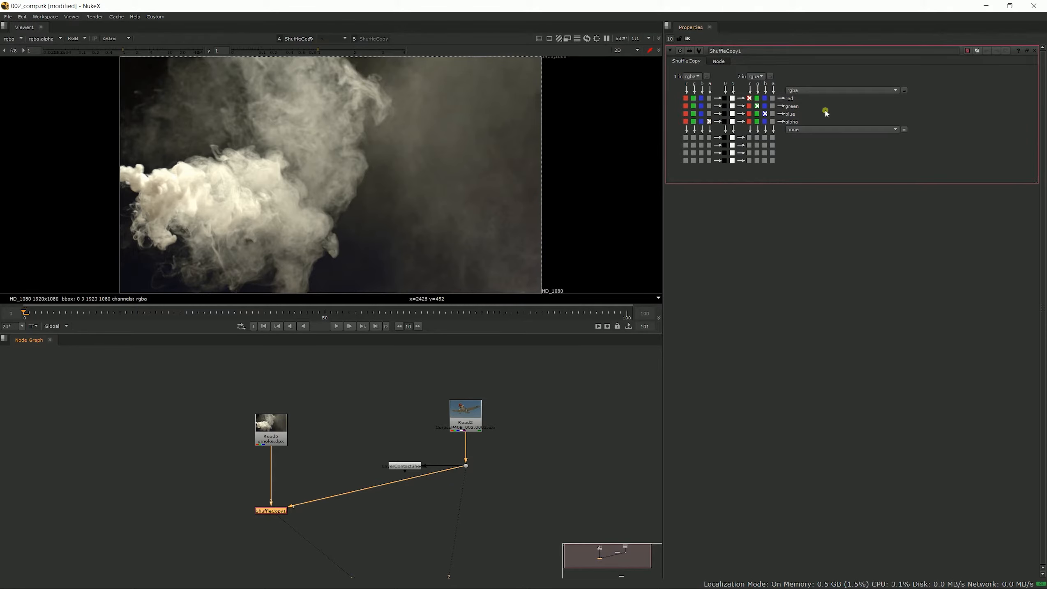
pyautogui.click(271, 511)
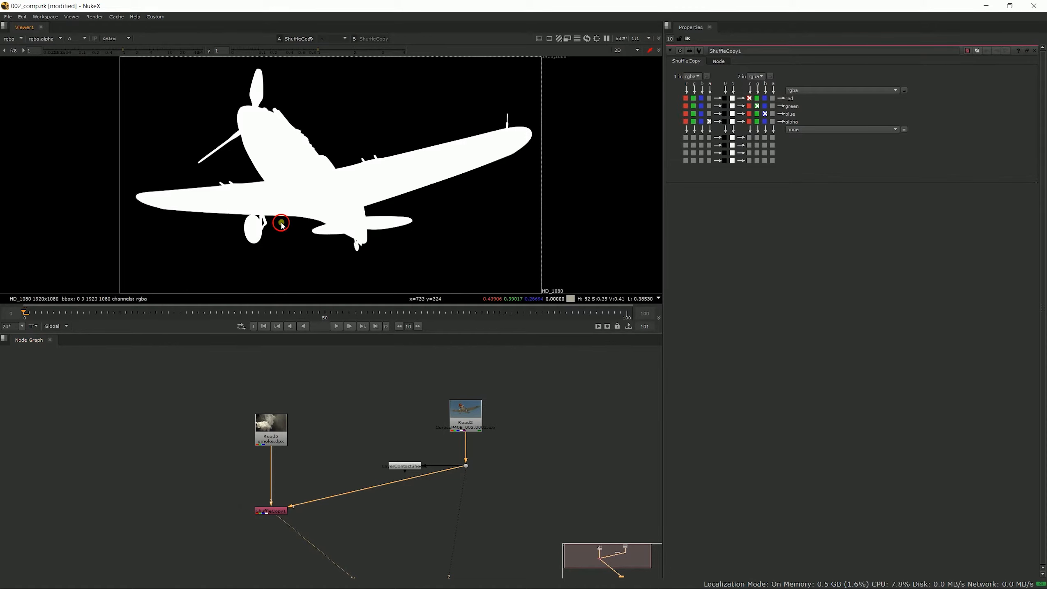
pyautogui.click(73, 38)
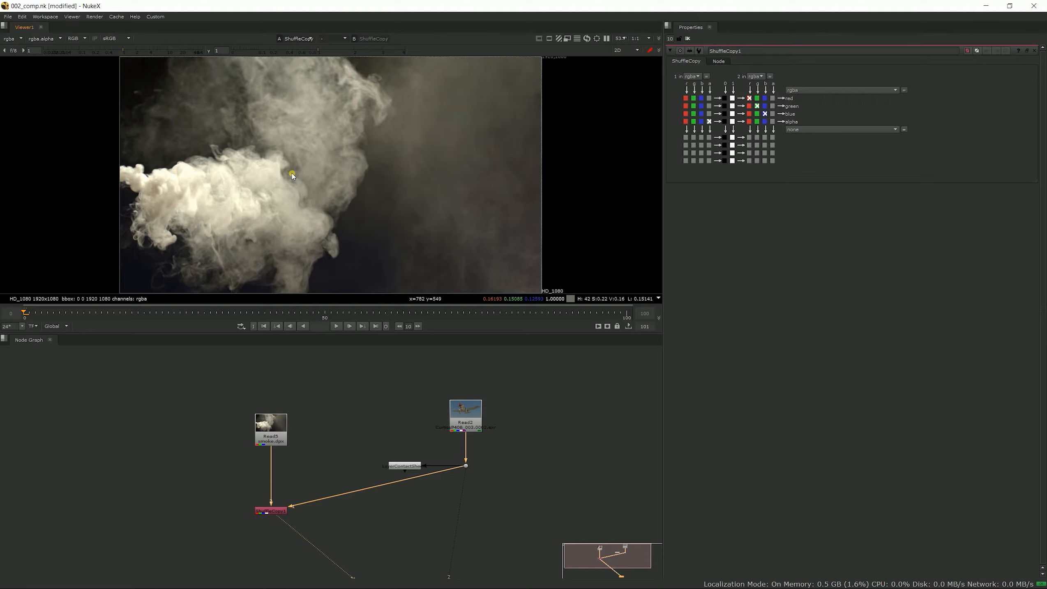
pyautogui.moveTo(945, 207)
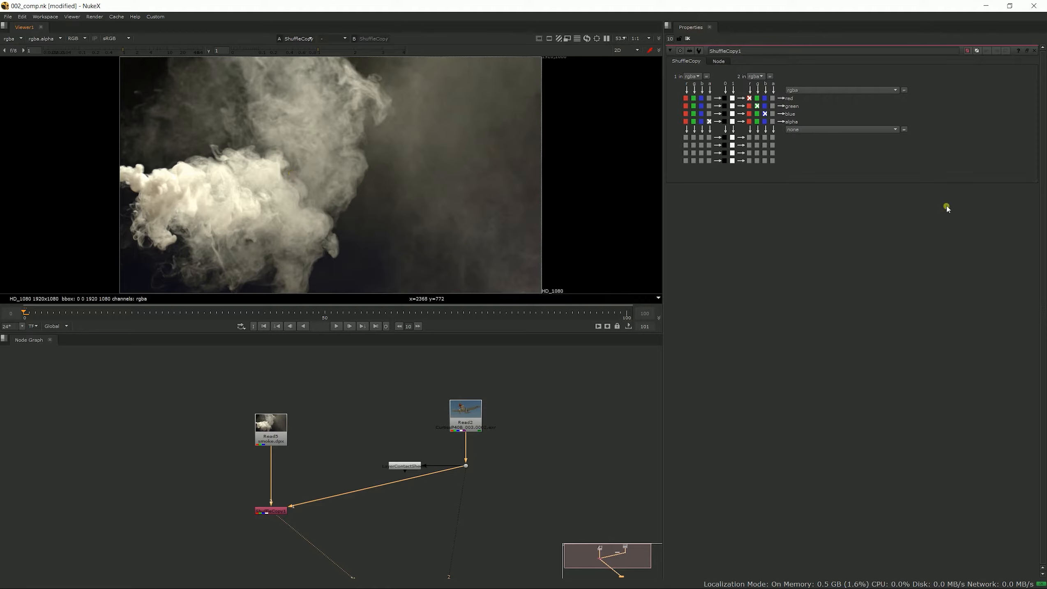
pyautogui.moveTo(323, 547)
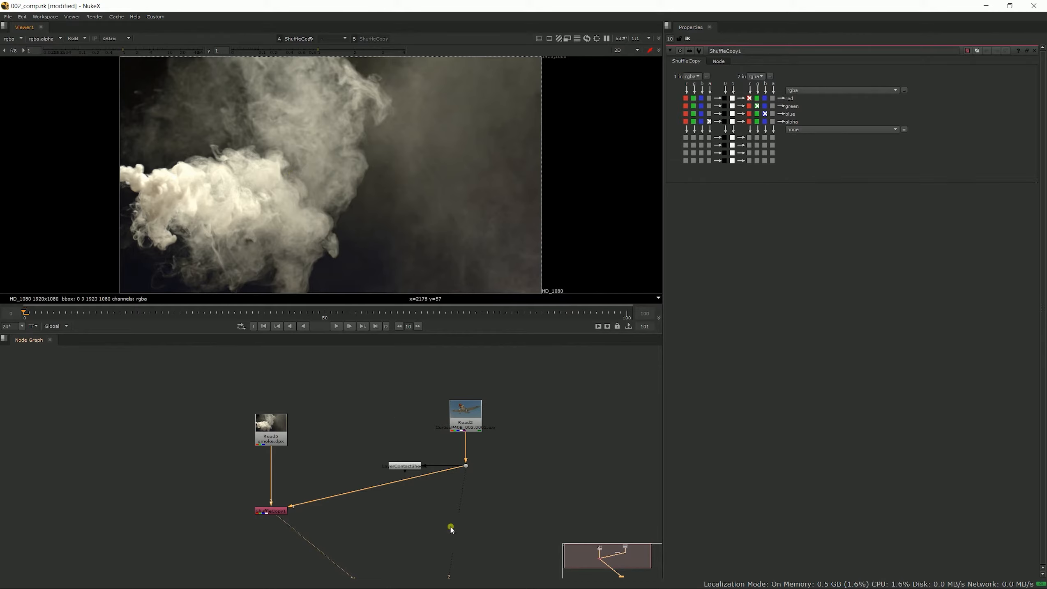
pyautogui.moveTo(281, 501)
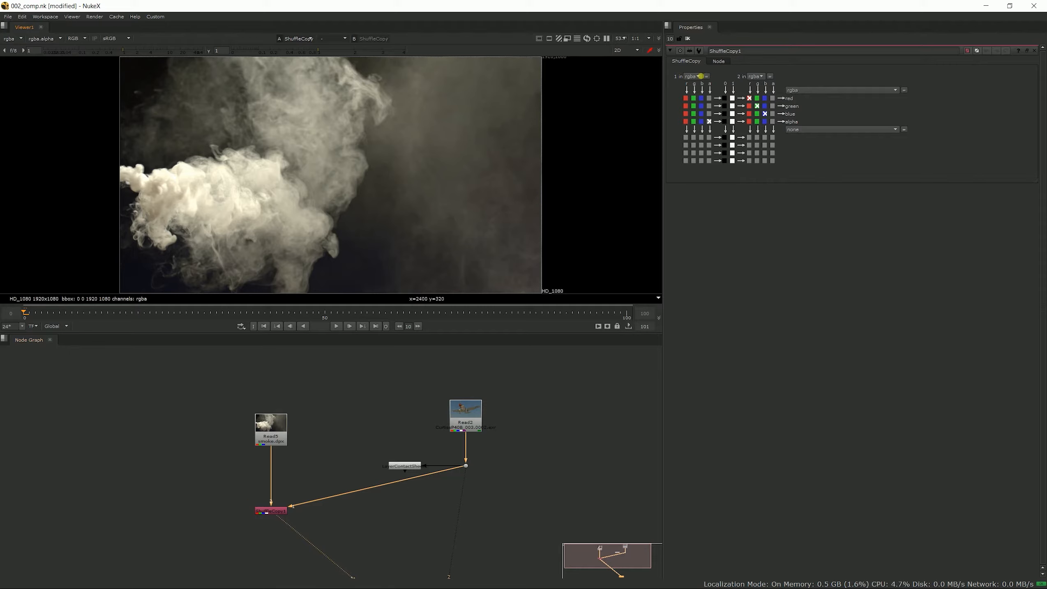
# Step: Set input 1's layer to normals and tick the normals and plane alpha channels into the output
pyautogui.click(698, 75)
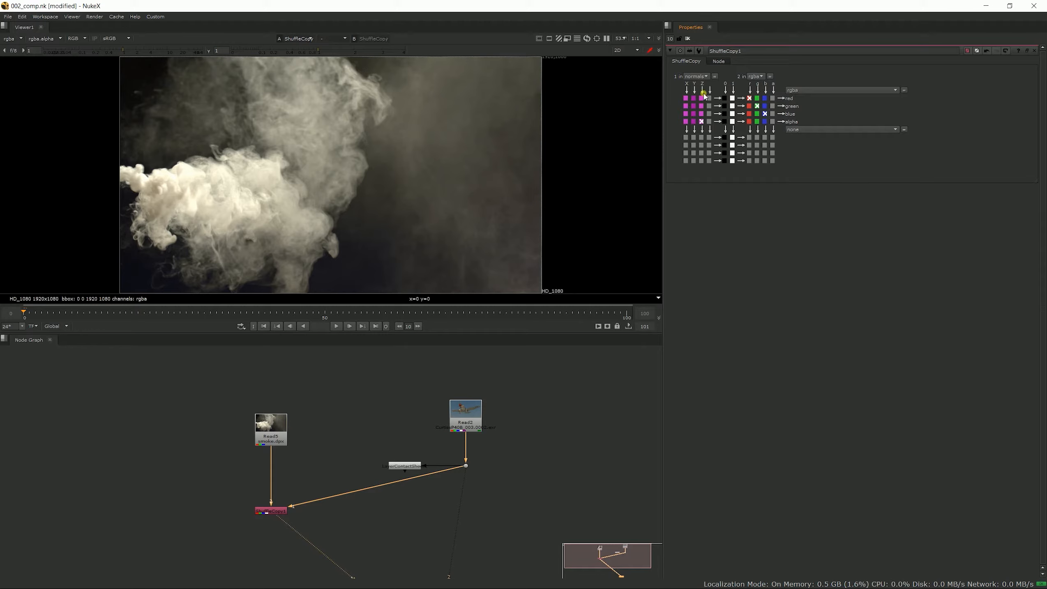
pyautogui.click(782, 99)
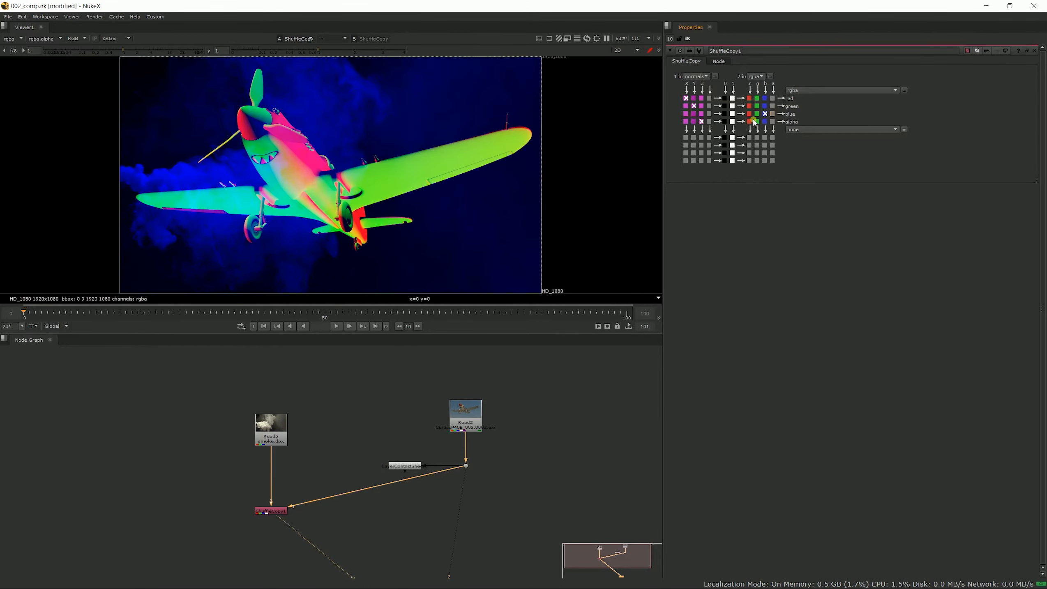
pyautogui.click(701, 122)
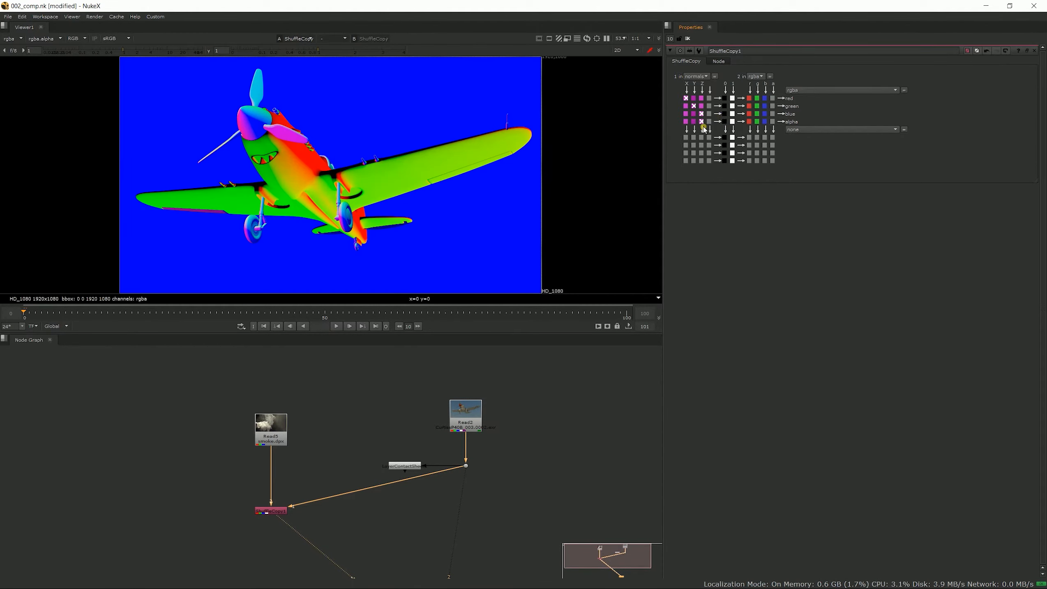
pyautogui.moveTo(254, 132)
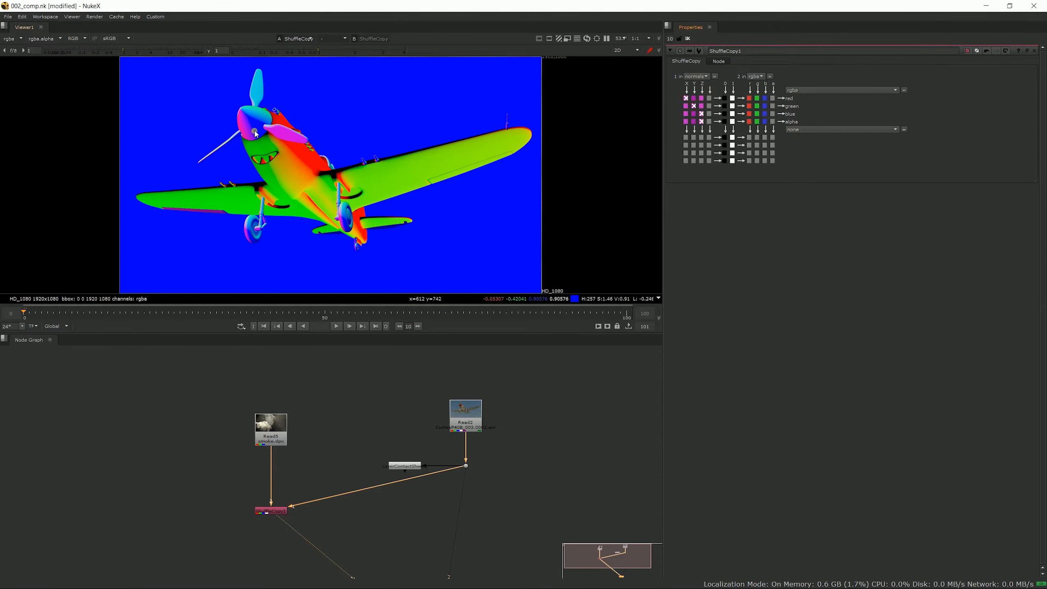
pyautogui.moveTo(293, 541)
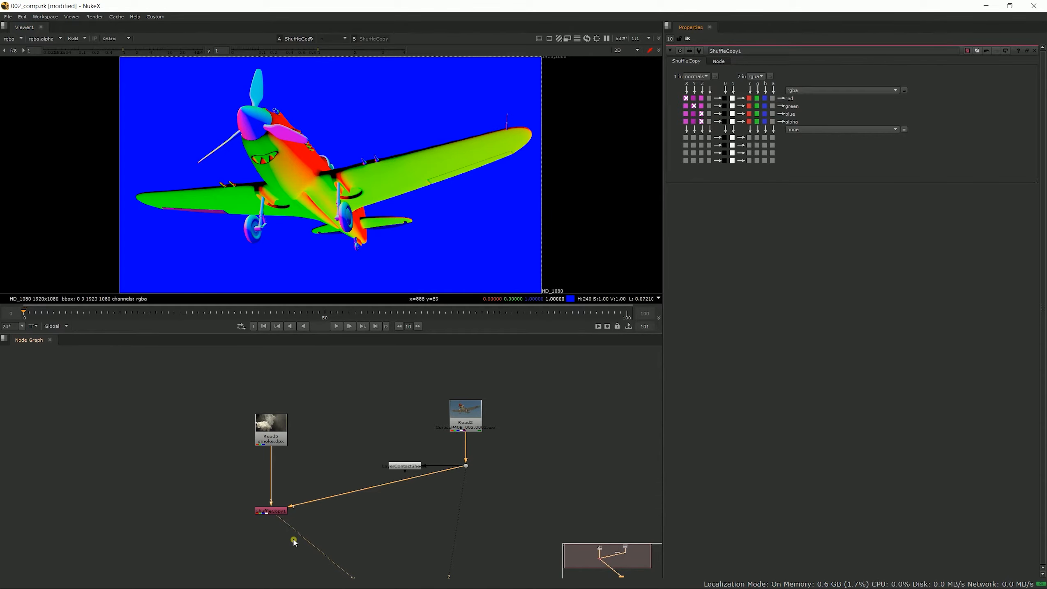
pyautogui.moveTo(675, 260)
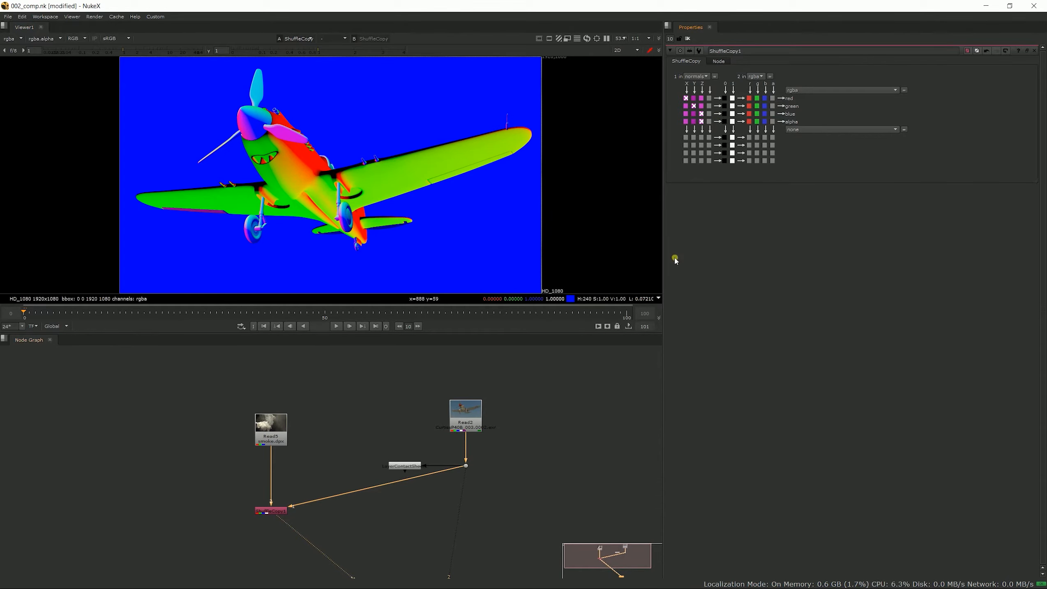
# Step: Send output 1 into the normals layer and switch the Viewer channel to normals
pyautogui.click(842, 89)
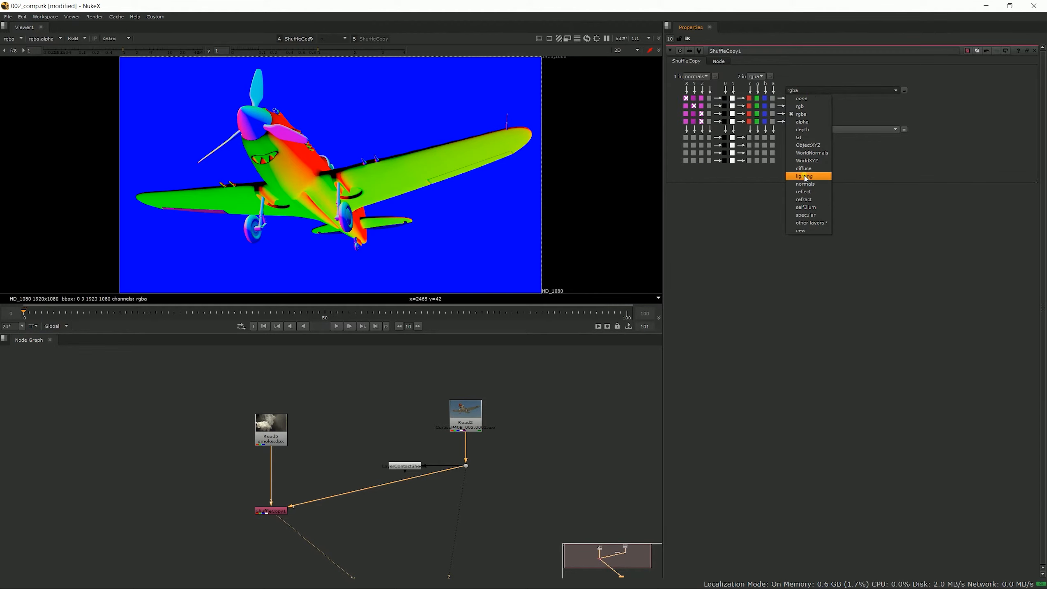
pyautogui.click(805, 184)
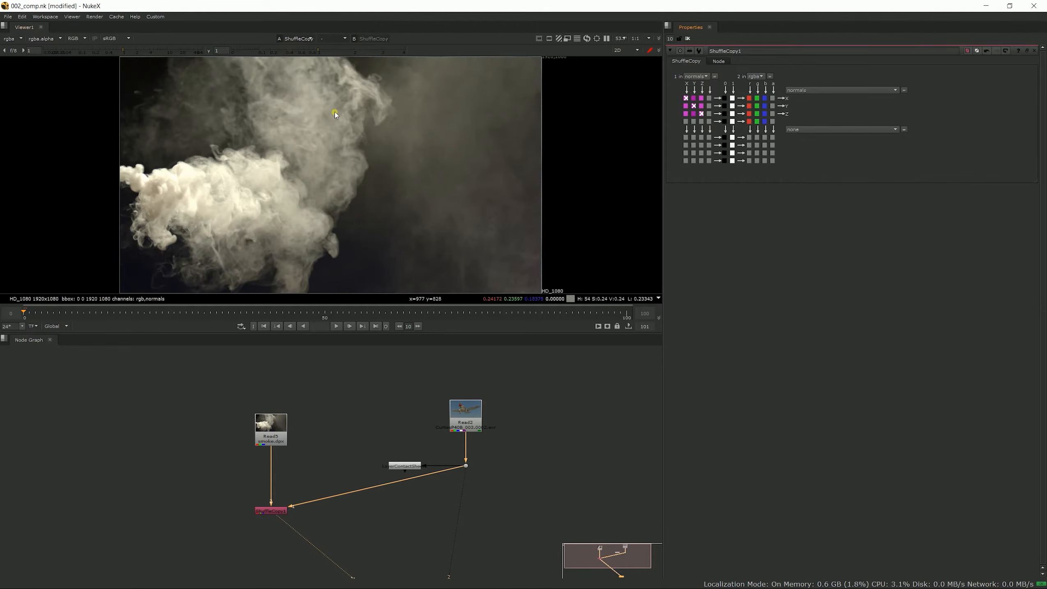
pyautogui.moveTo(31, 62)
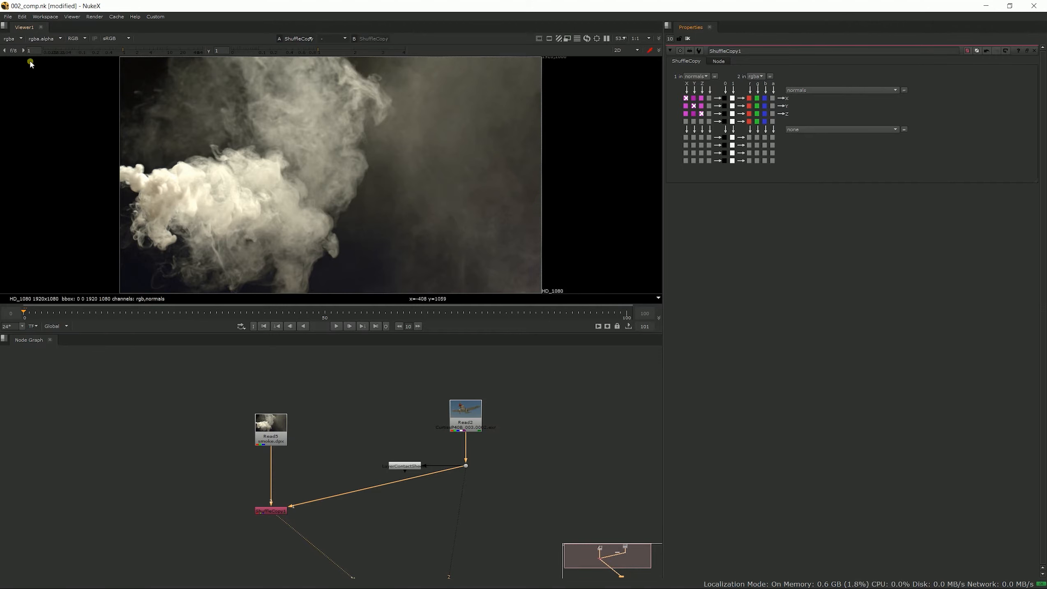
pyautogui.click(60, 38)
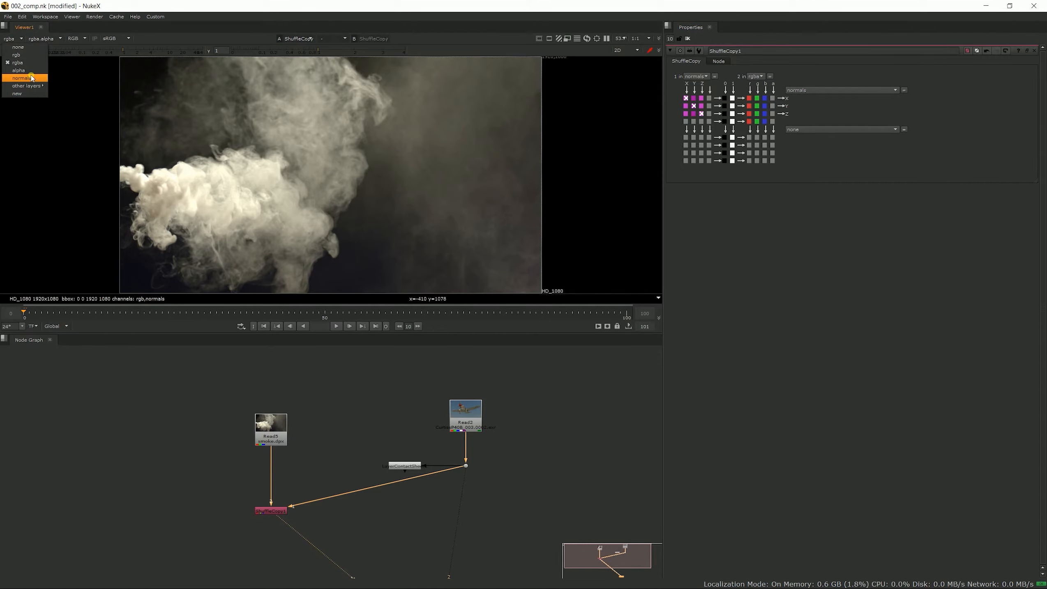
pyautogui.click(21, 78)
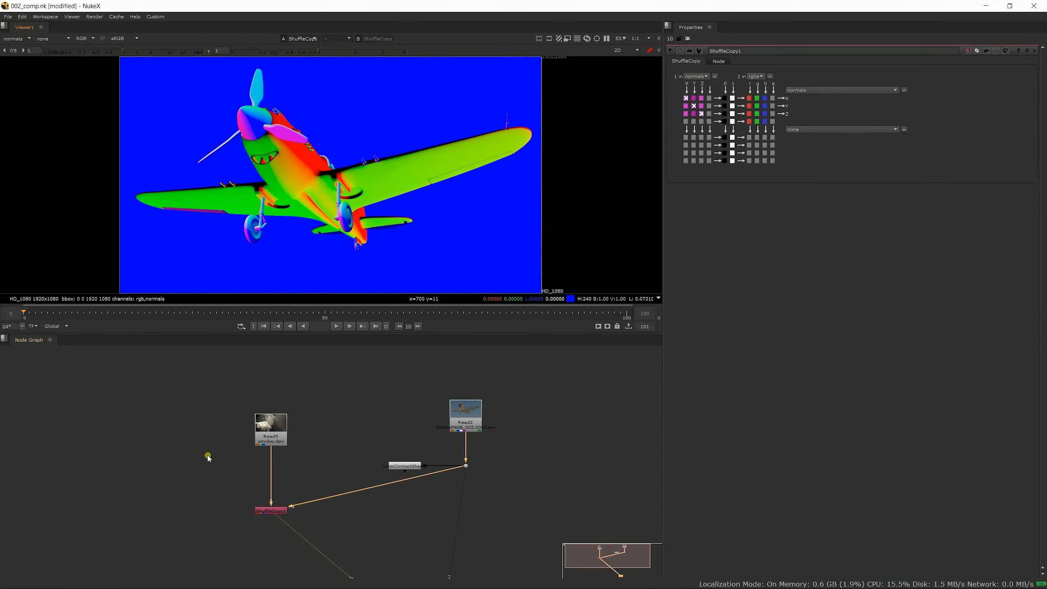
pyautogui.moveTo(226, 189)
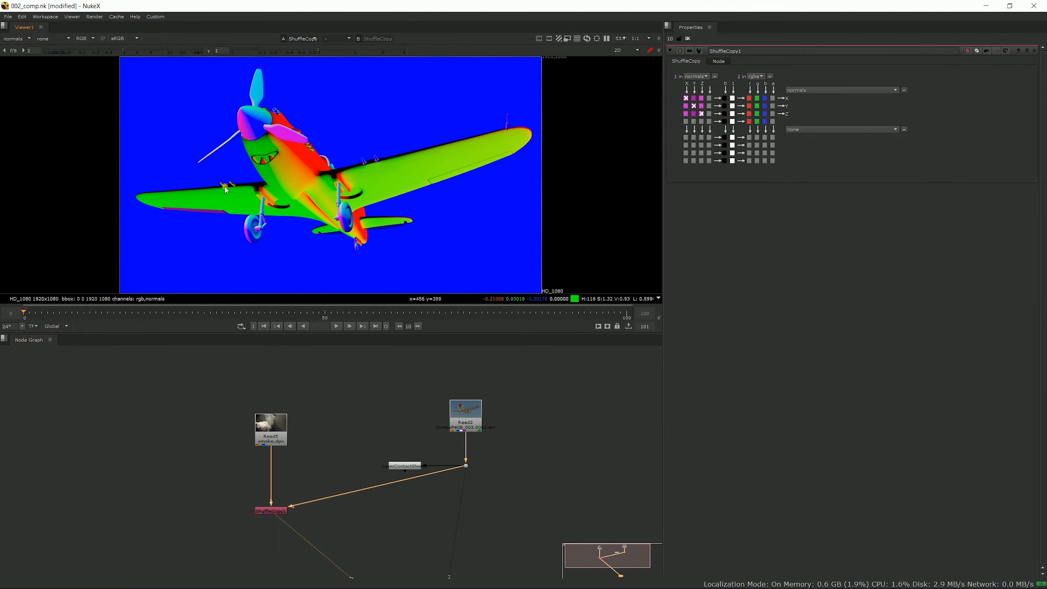
pyautogui.moveTo(126, 118)
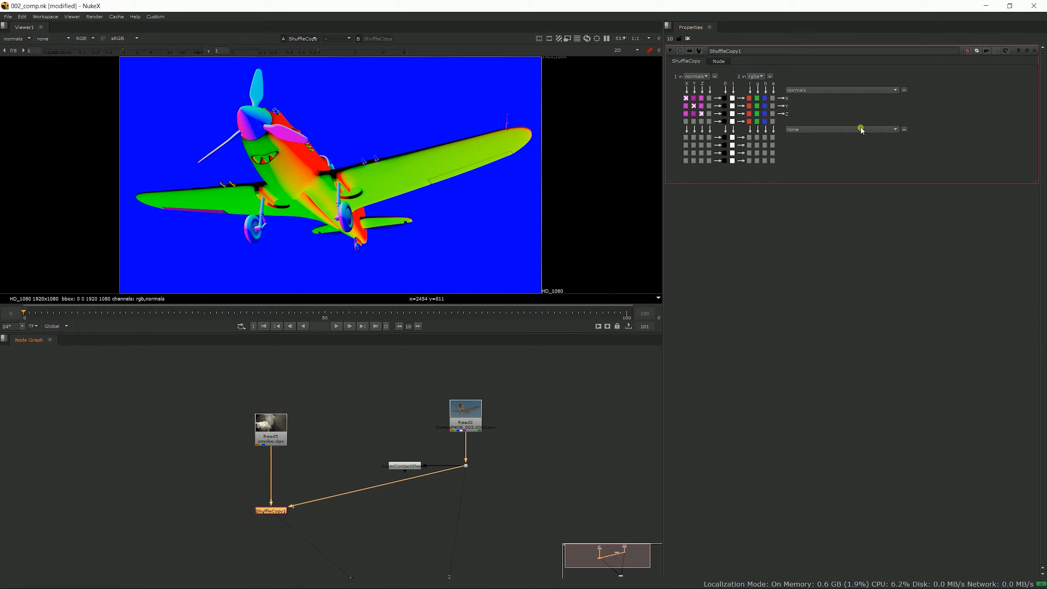
pyautogui.moveTo(861, 130)
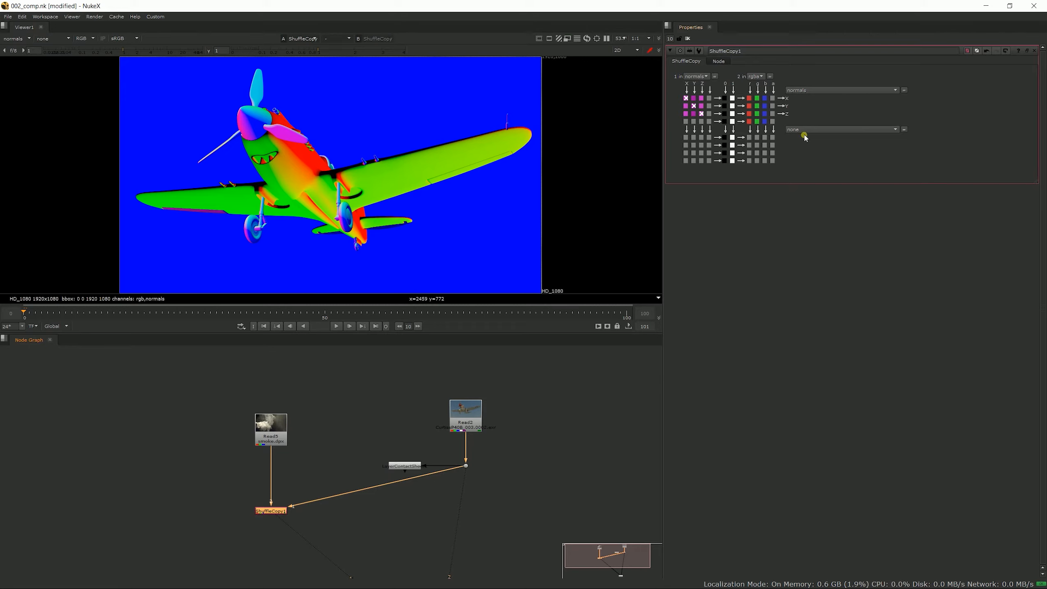
pyautogui.moveTo(754, 159)
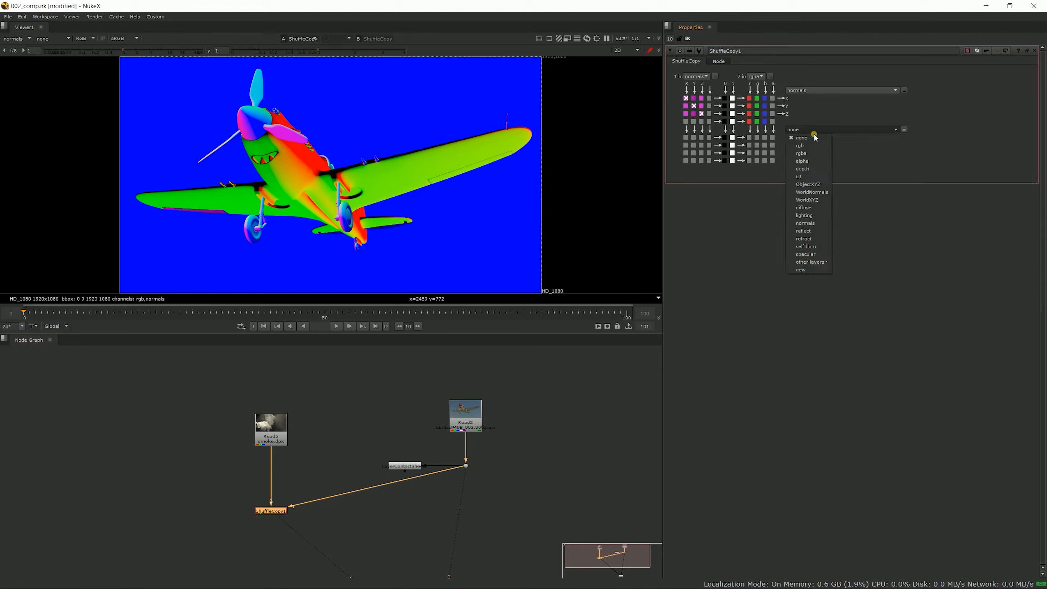
pyautogui.moveTo(803, 207)
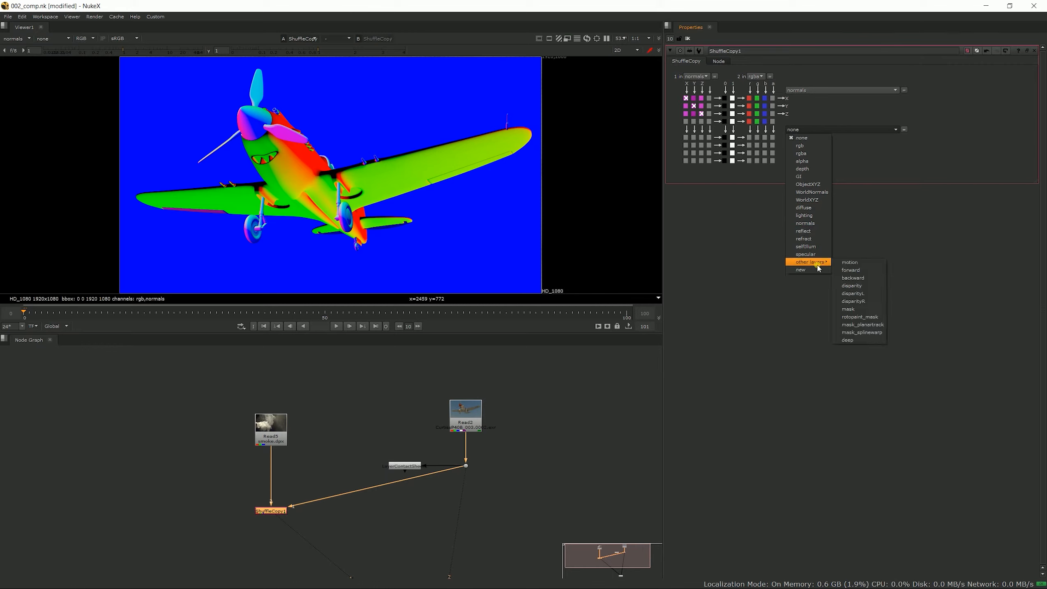
# Step: Create a new output layer 'test' with red, green and blue channels and confirm it
pyautogui.click(800, 270)
pyautogui.write('test')
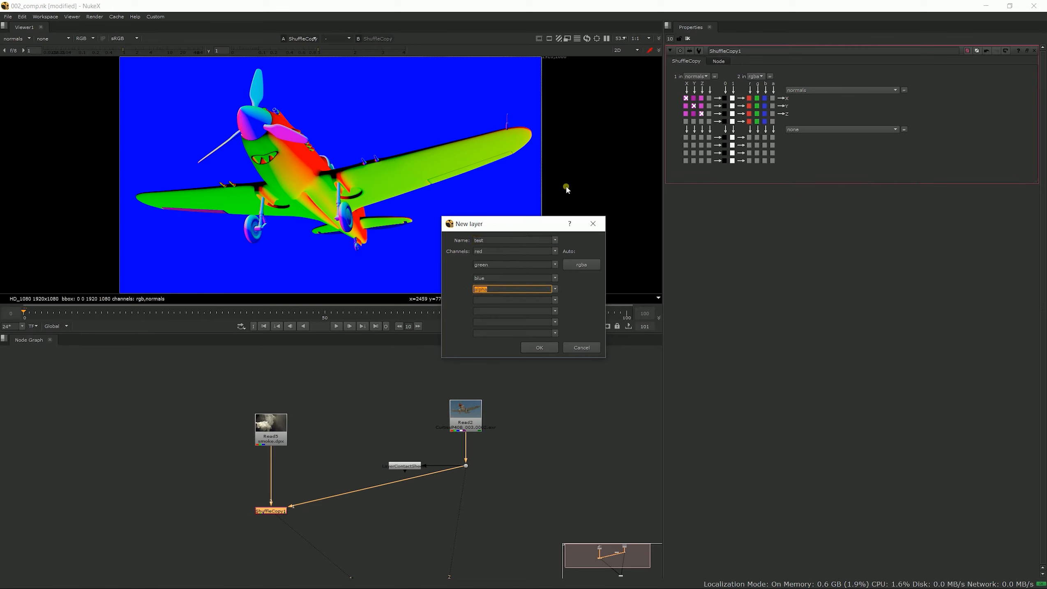
pyautogui.moveTo(444, 338)
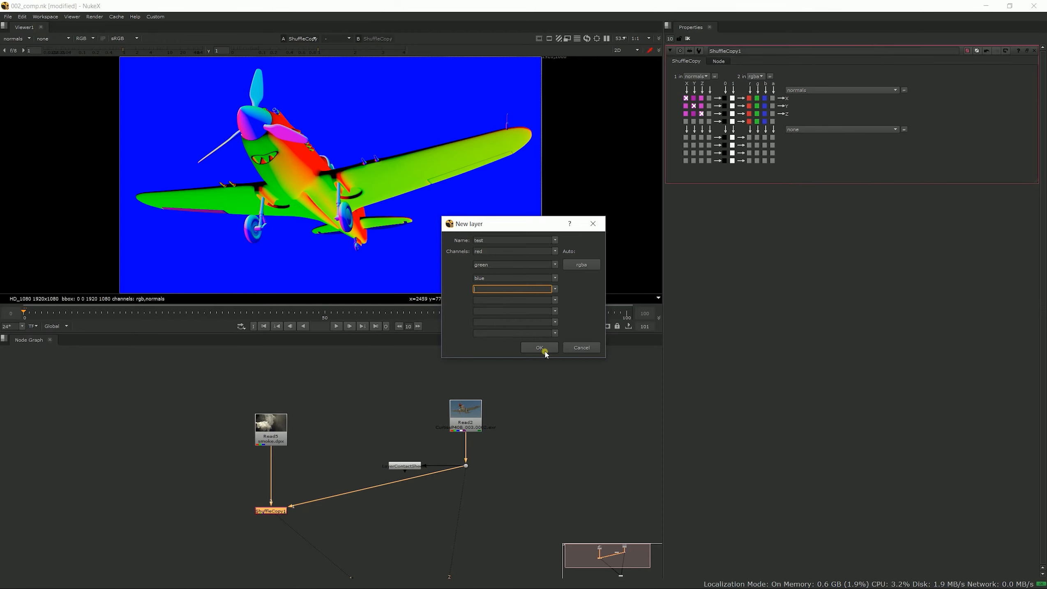
pyautogui.click(539, 347)
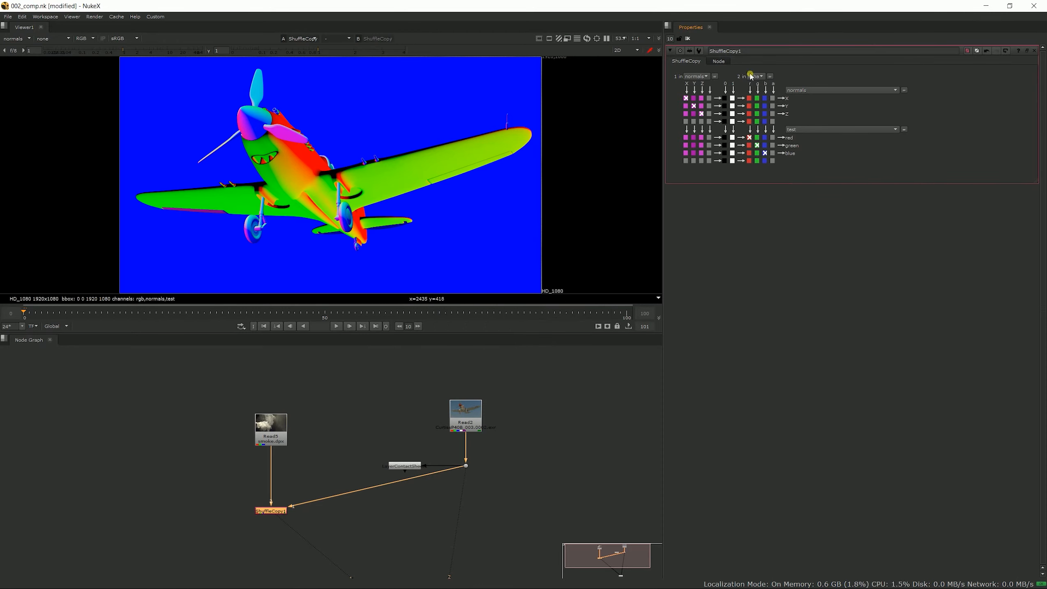
# Step: Display the test layer in the Viewer and re-route an input channel into its red/green/blue rows
pyautogui.click(753, 75)
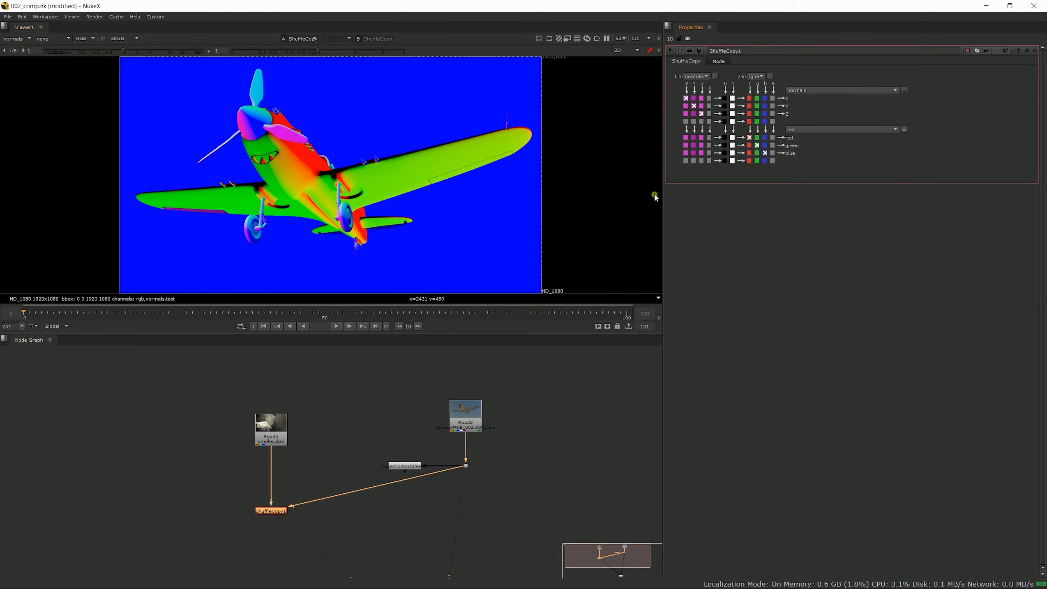
pyautogui.click(20, 38)
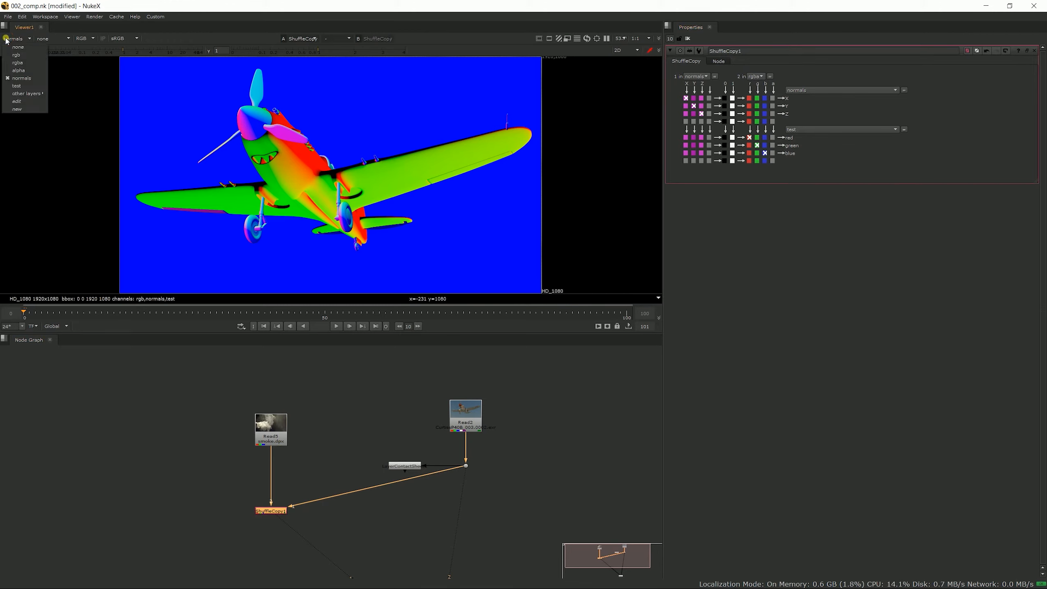
pyautogui.click(17, 86)
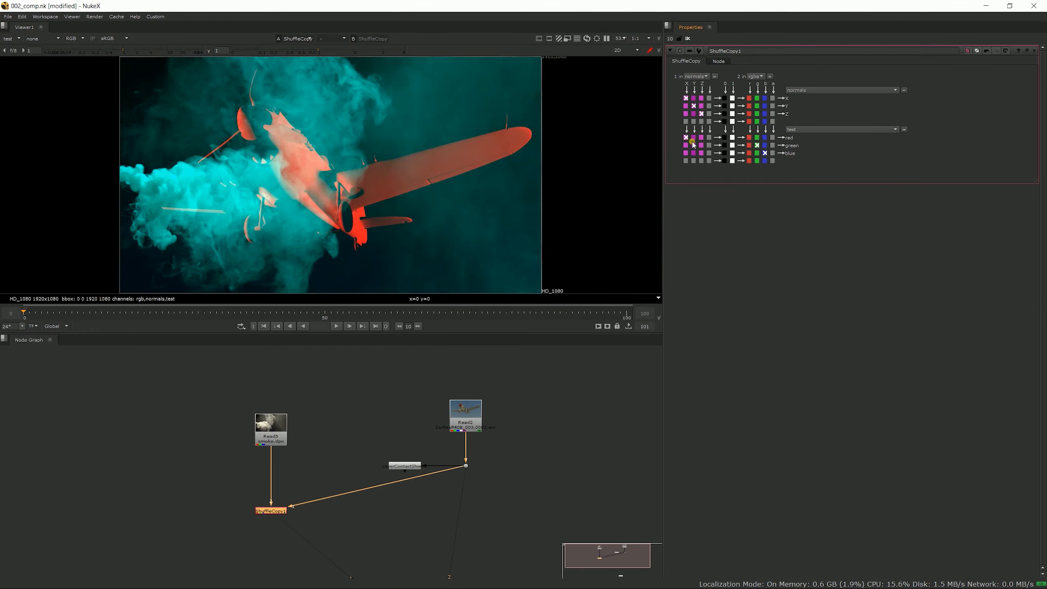
pyautogui.click(685, 99)
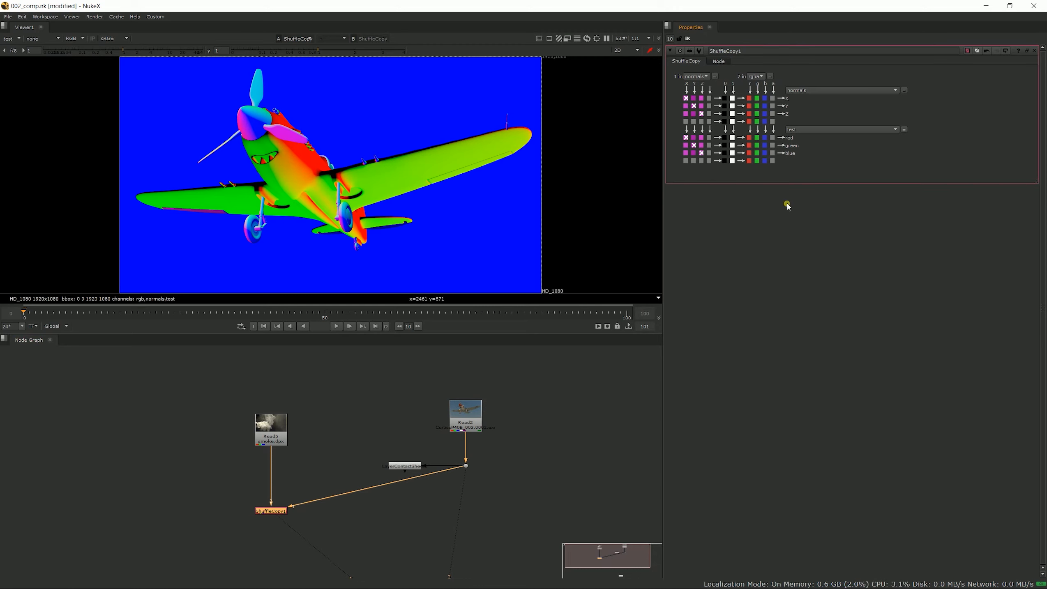
pyautogui.moveTo(267, 380)
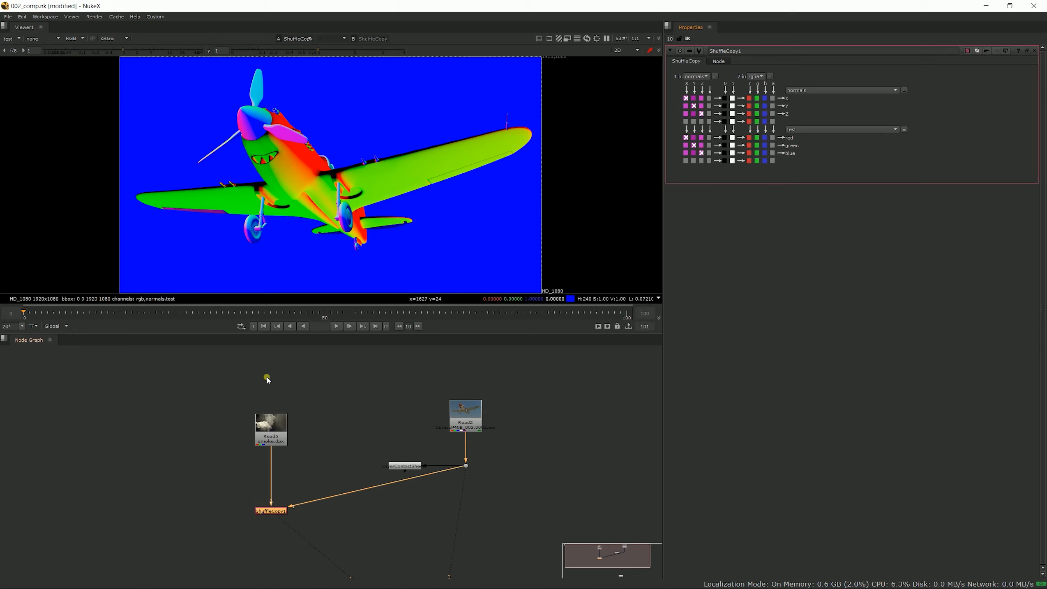
pyautogui.moveTo(495, 12)
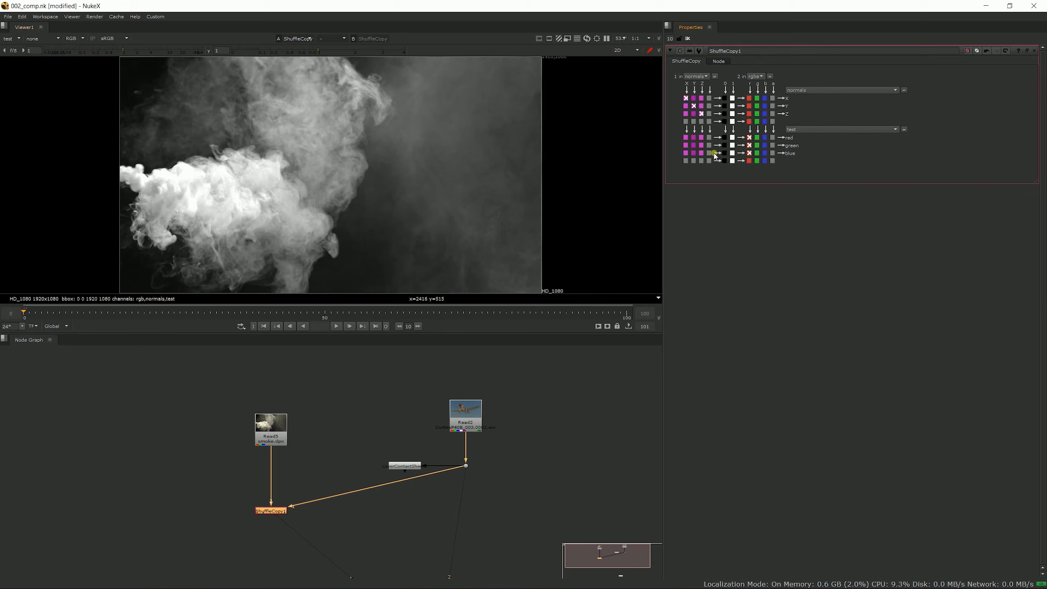
pyautogui.moveTo(798, 131)
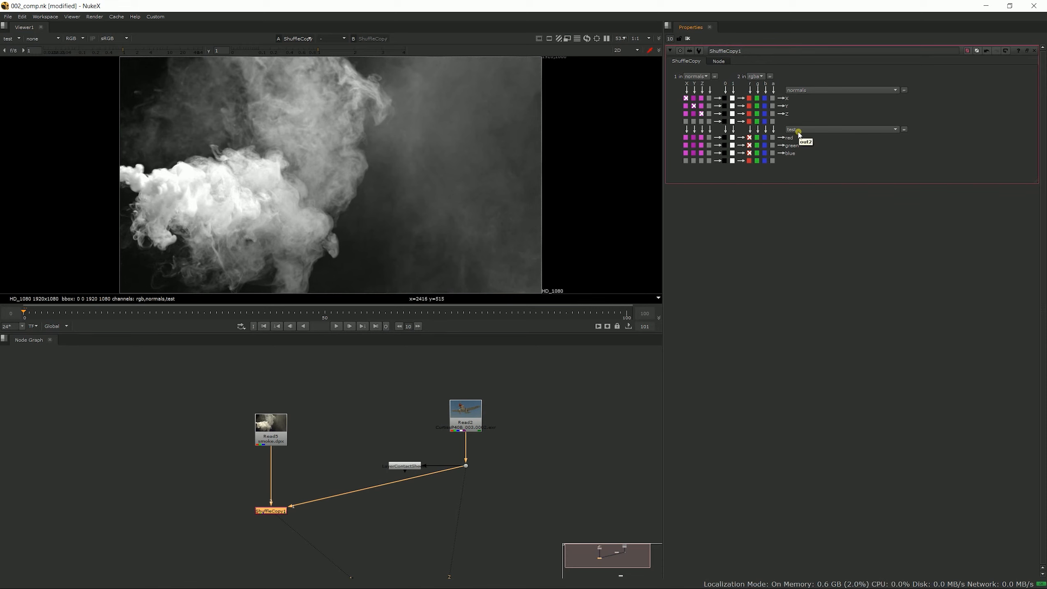